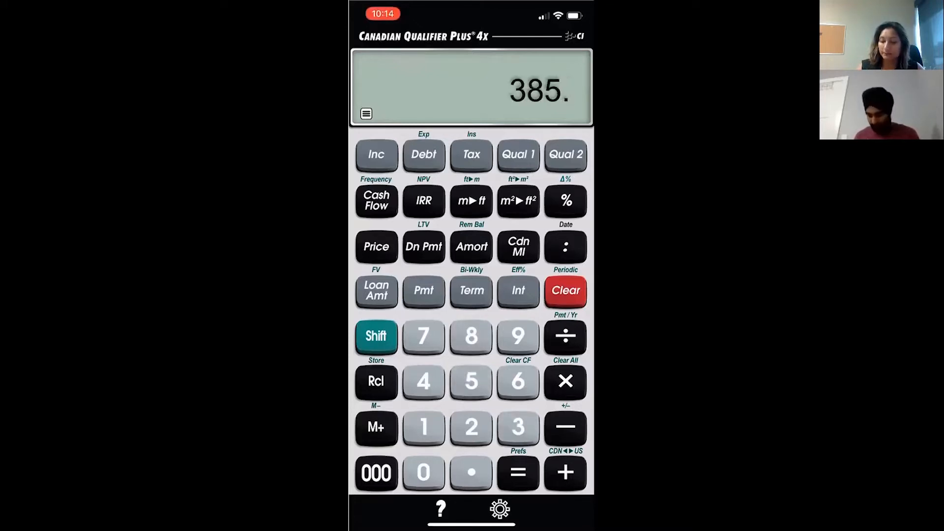
# - Enter 385,000 as the loan amount
pyautogui.click(376, 473)
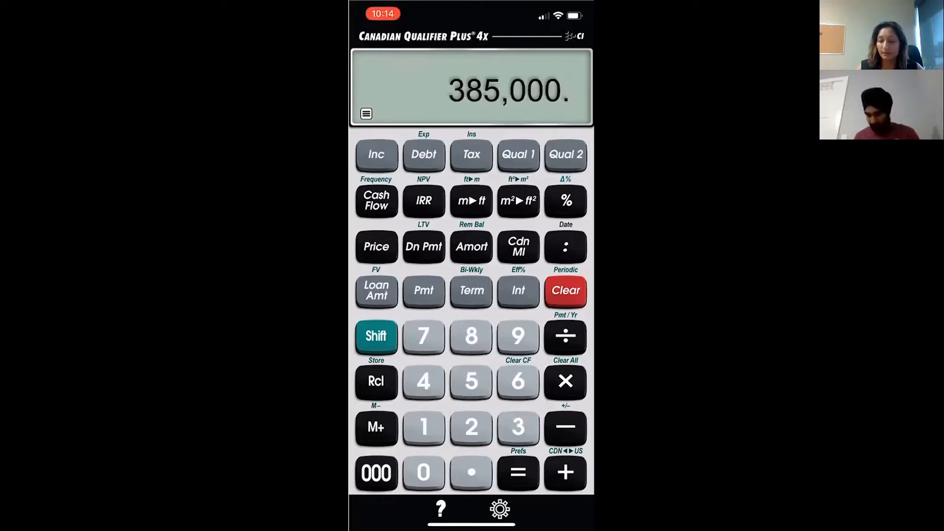
pyautogui.click(376, 291)
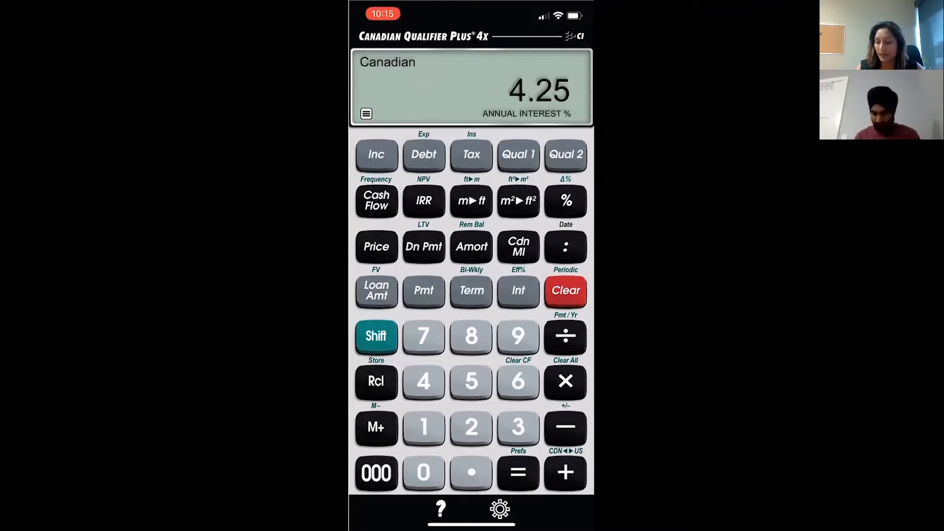
pyautogui.click(471, 290)
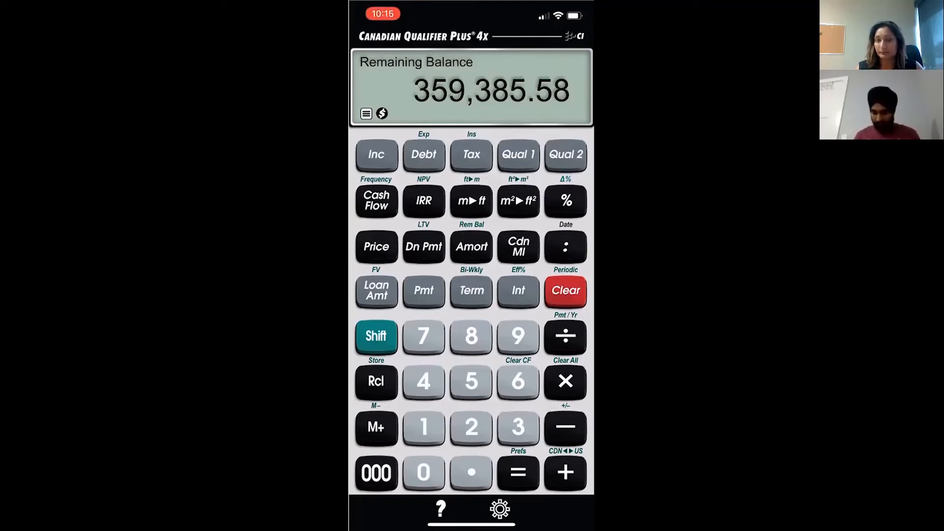
# - Switch to the bi-weekly loan, showing a 17.69-year term and 1,188.22 payment
pyautogui.click(376, 337)
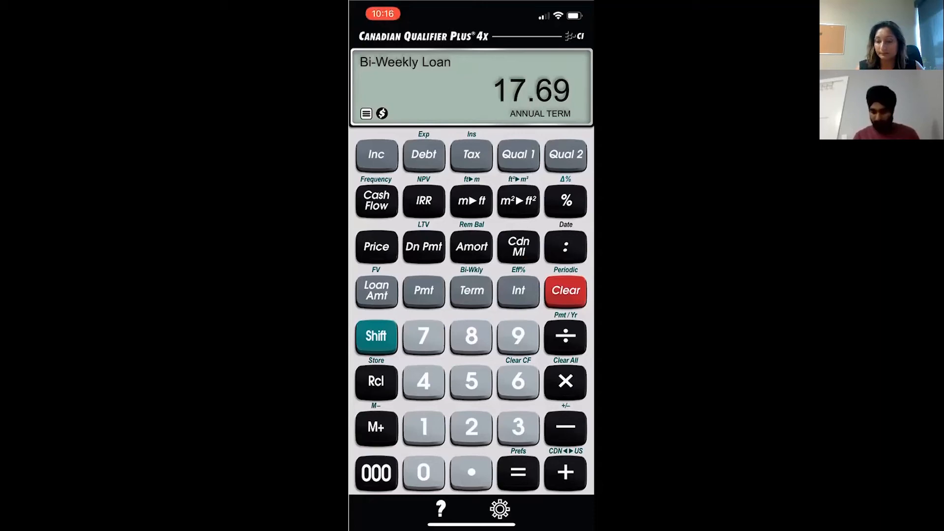
pyautogui.click(423, 291)
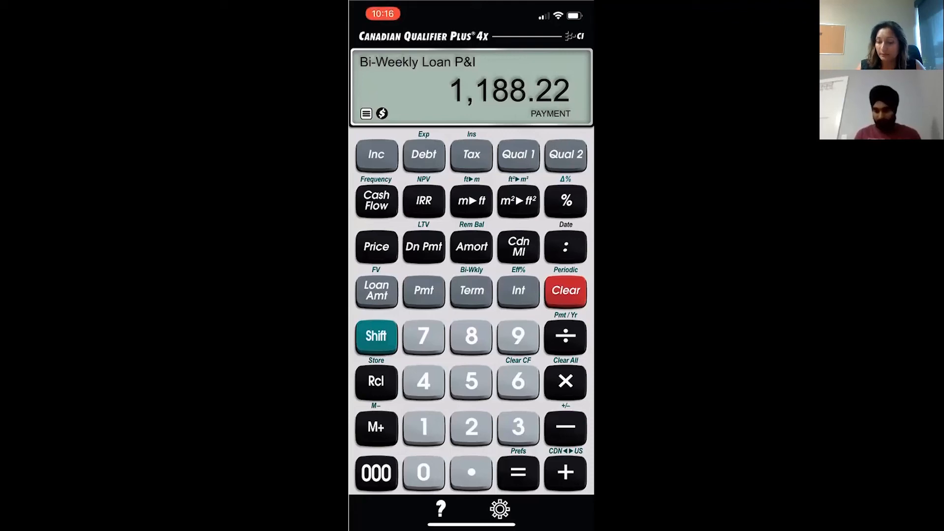
# - Begin entering the 2-year period for the bi-weekly balance
pyautogui.click(471, 427)
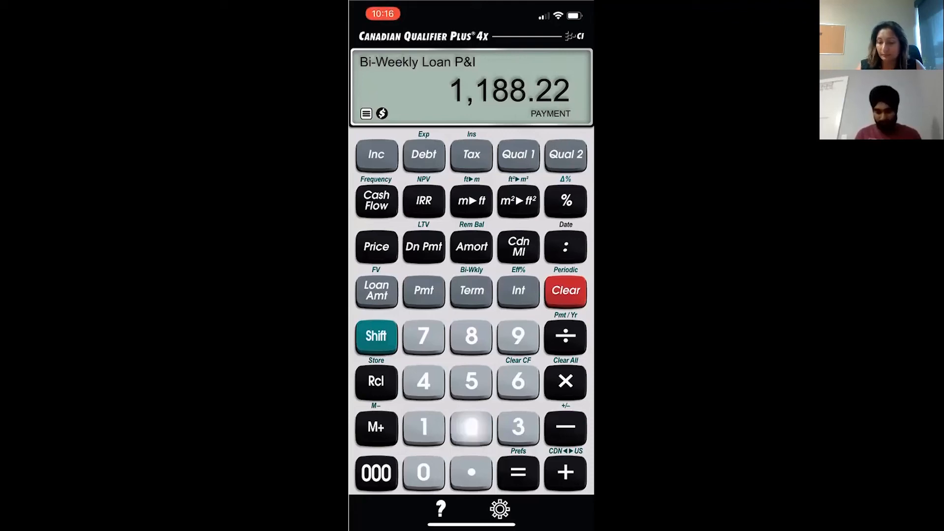